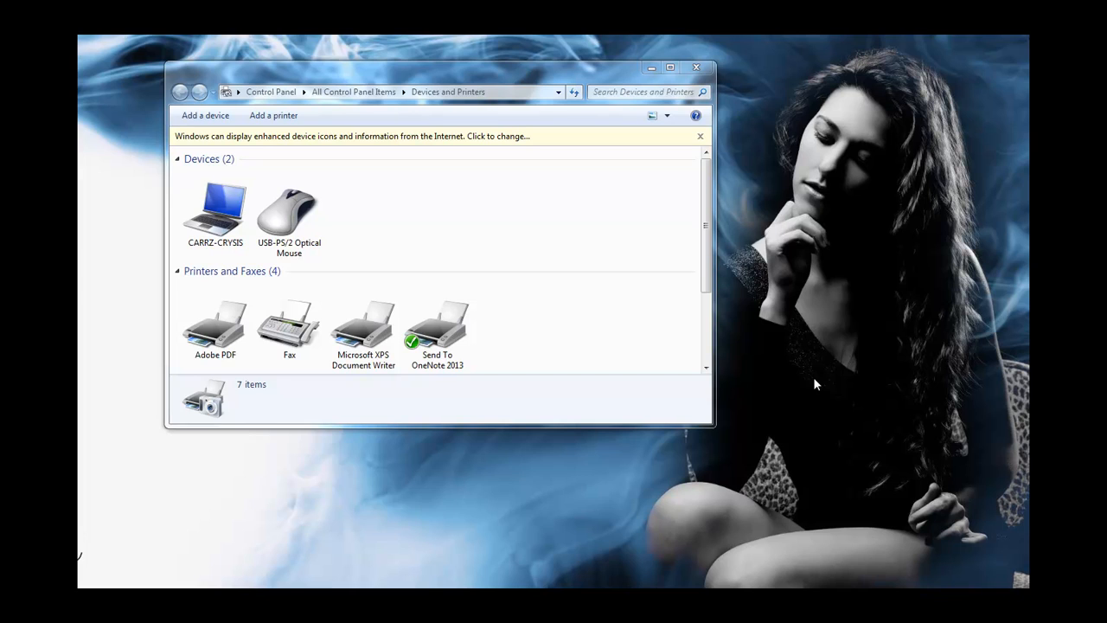
- Start the Add Printer wizard and choose to add a network, wireless or Bluetooth printer
left_click(274, 114)
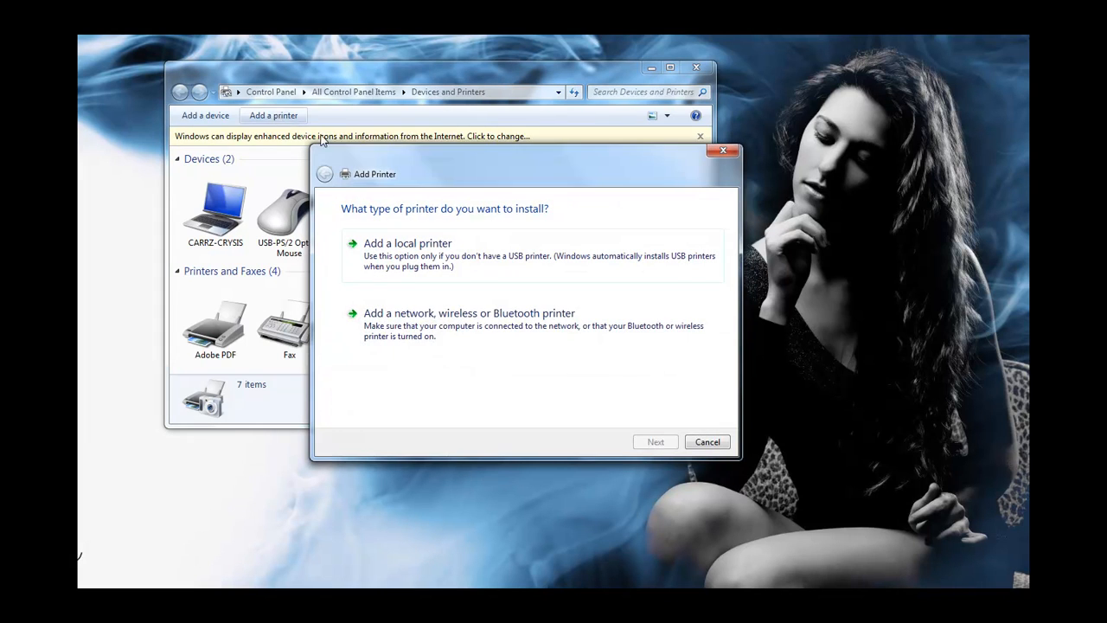
left_click(469, 312)
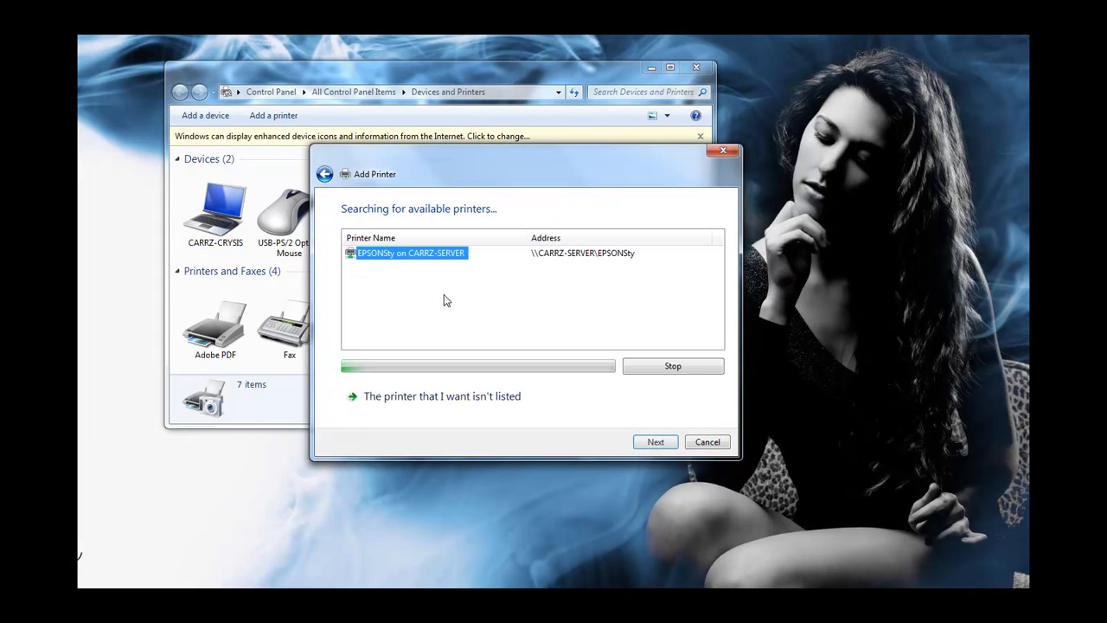
mouse_move(419, 258)
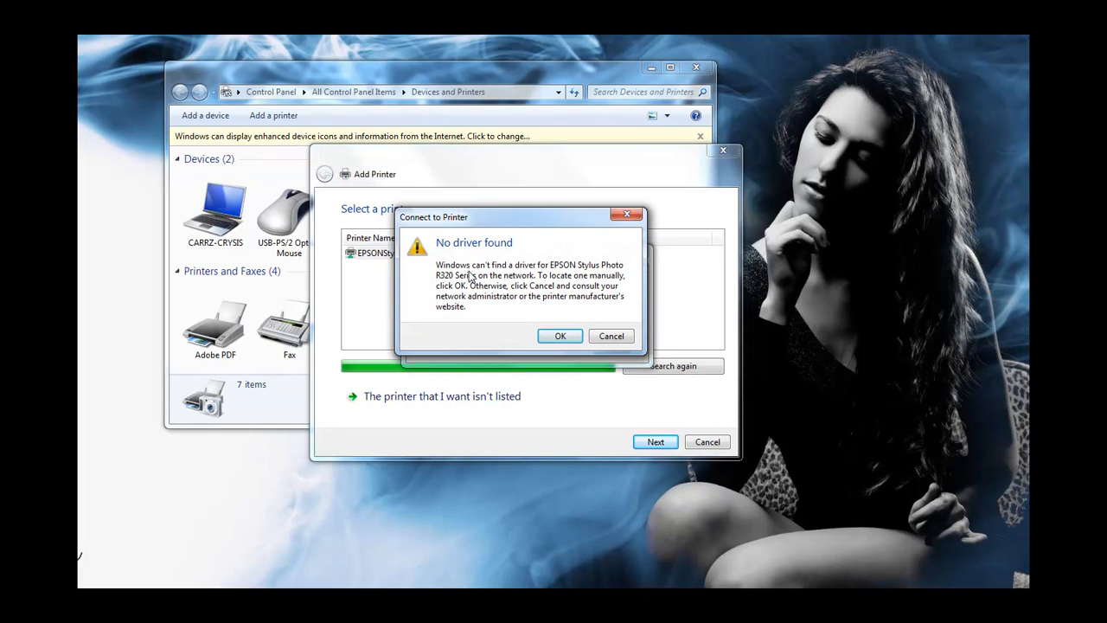
mouse_move(568, 324)
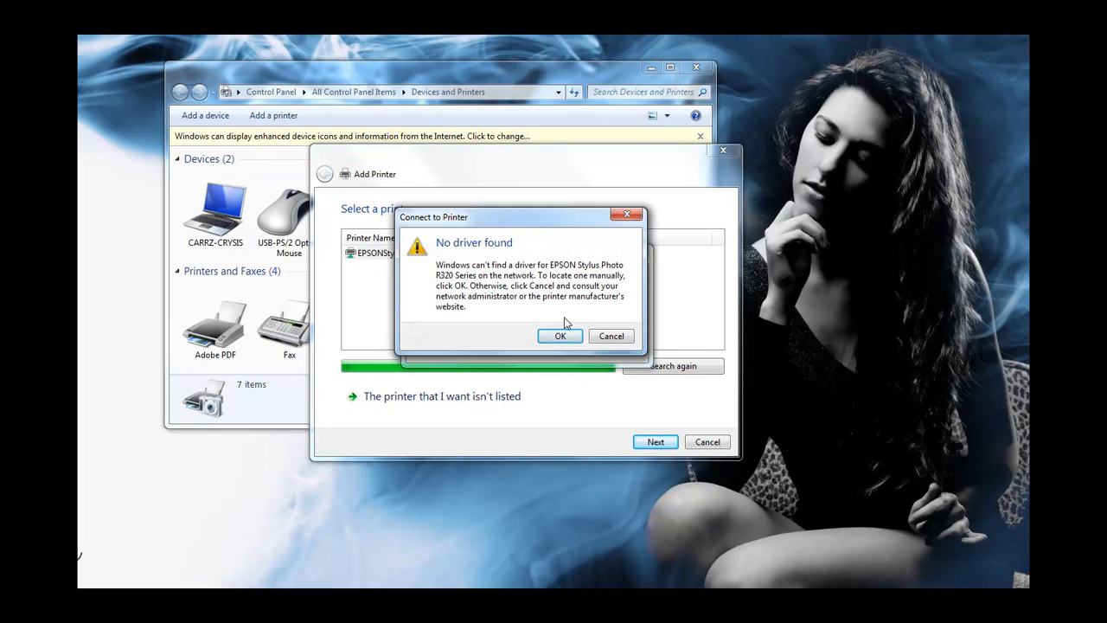
- Point the missing-driver prompt to the Epson INF file; dismiss the resulting cannot-connect error
left_click(561, 336)
type(":\\DRIVERS\\CONEXANT AUDIO")
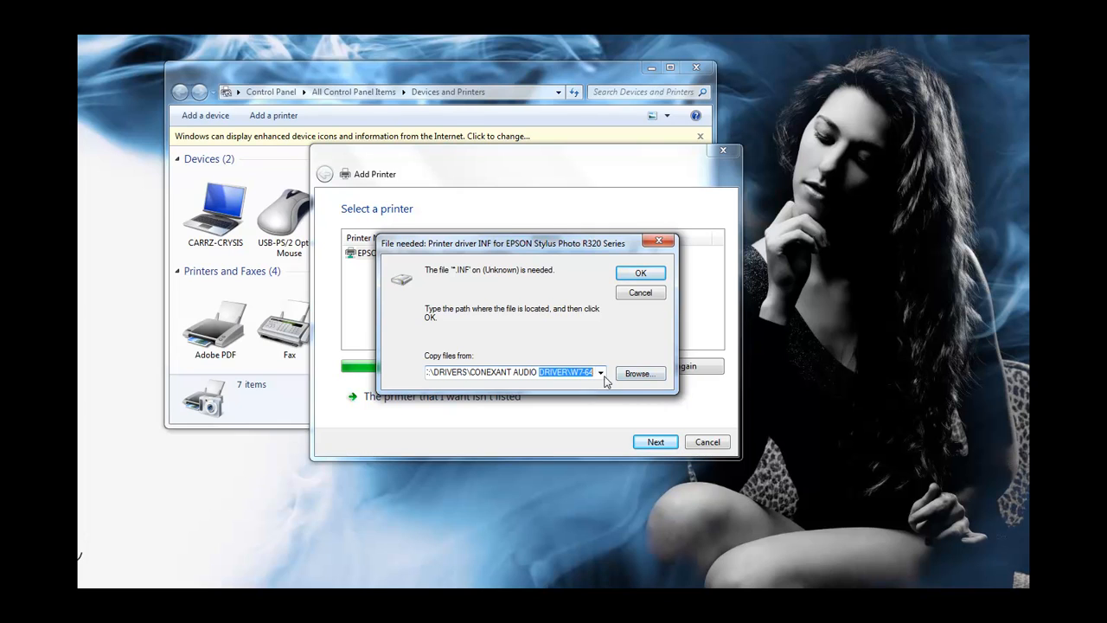
left_click(640, 374)
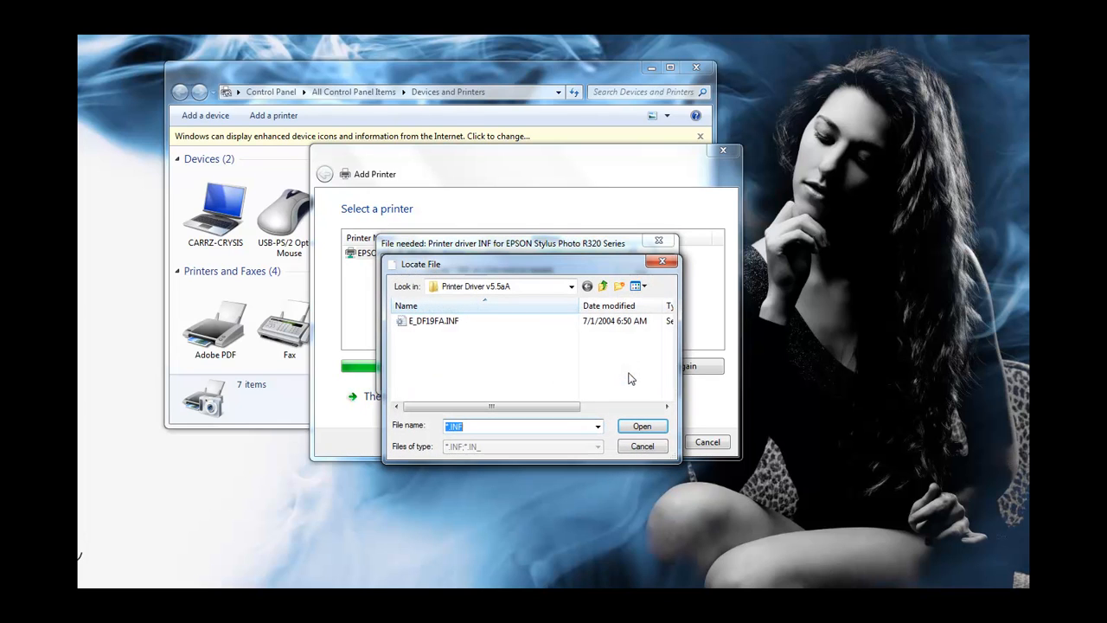
left_click(435, 320)
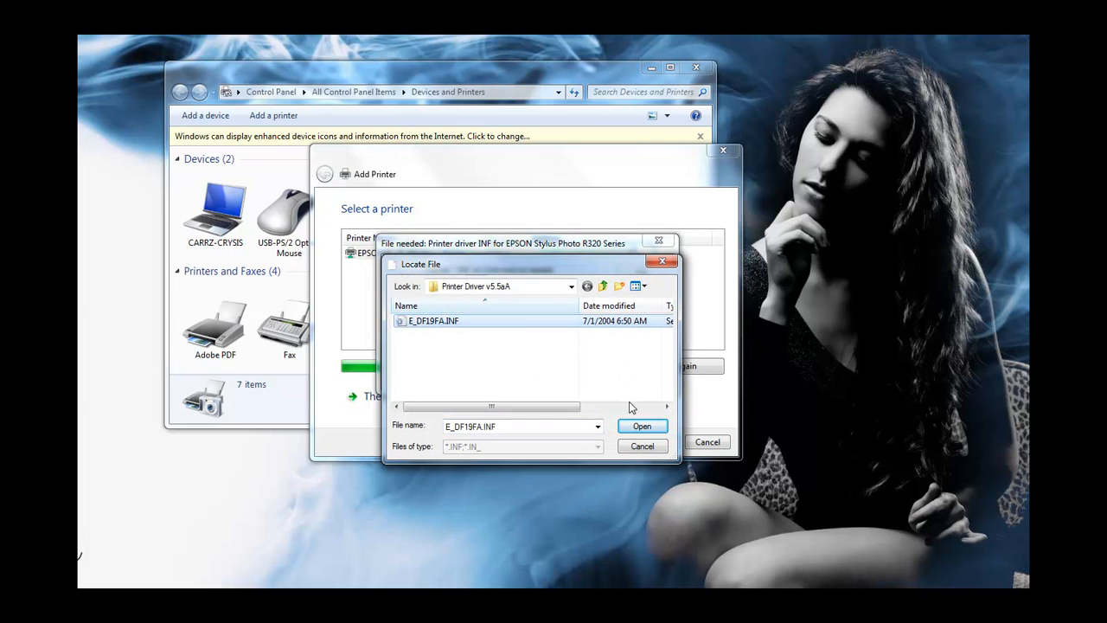
left_click(642, 426)
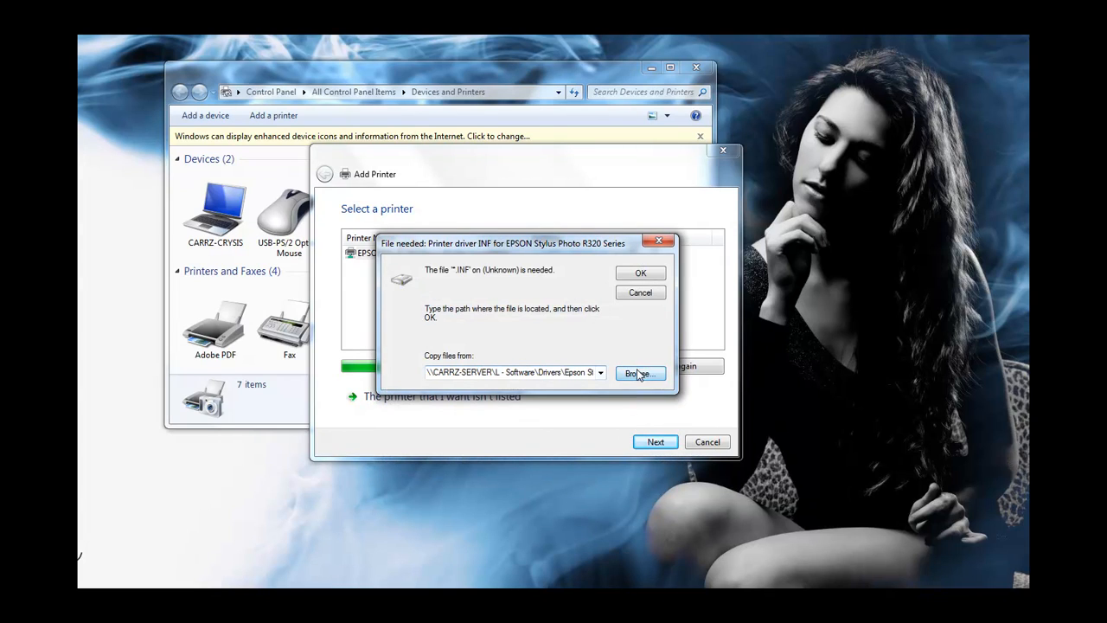
left_click(640, 273)
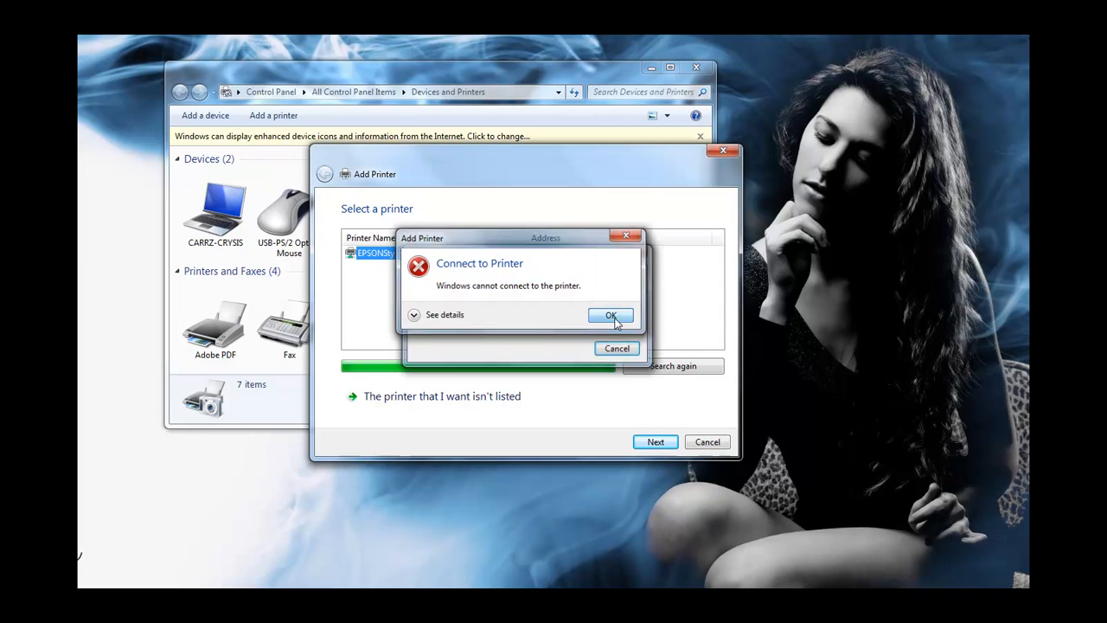
left_click(611, 315)
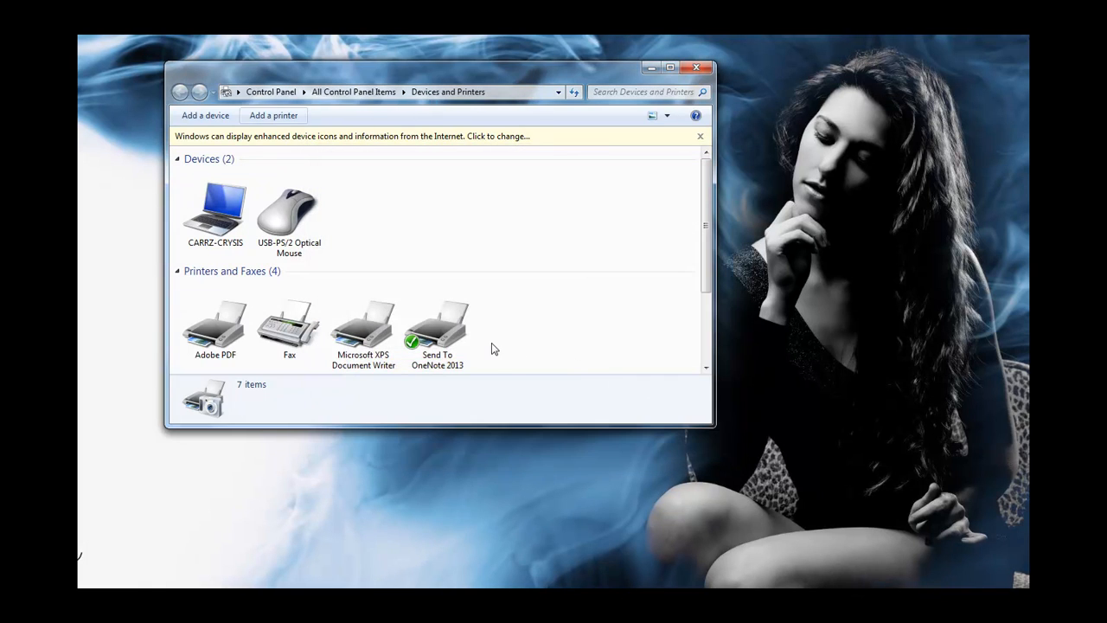
mouse_move(449, 253)
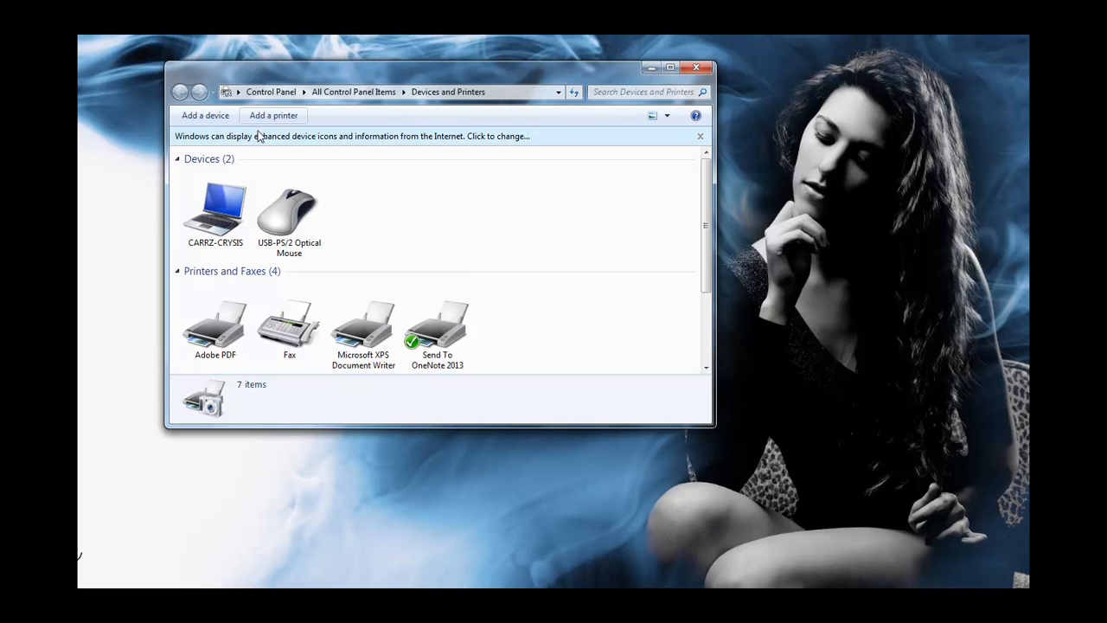
- Restart the wizard as a local printer with a new port of type Local Port
left_click(273, 114)
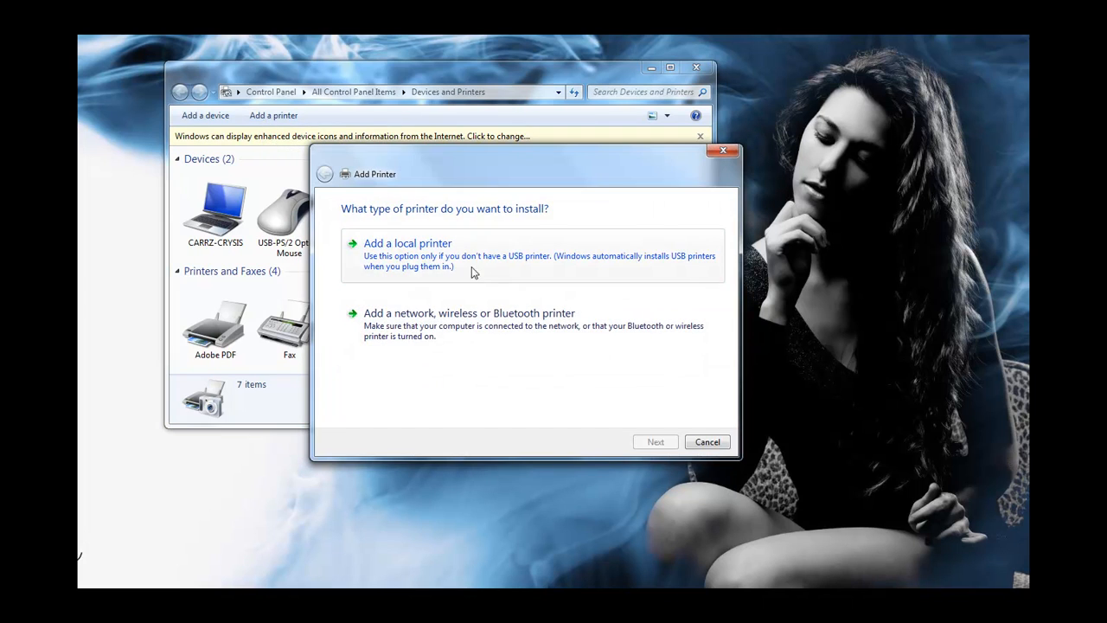
left_click(408, 242)
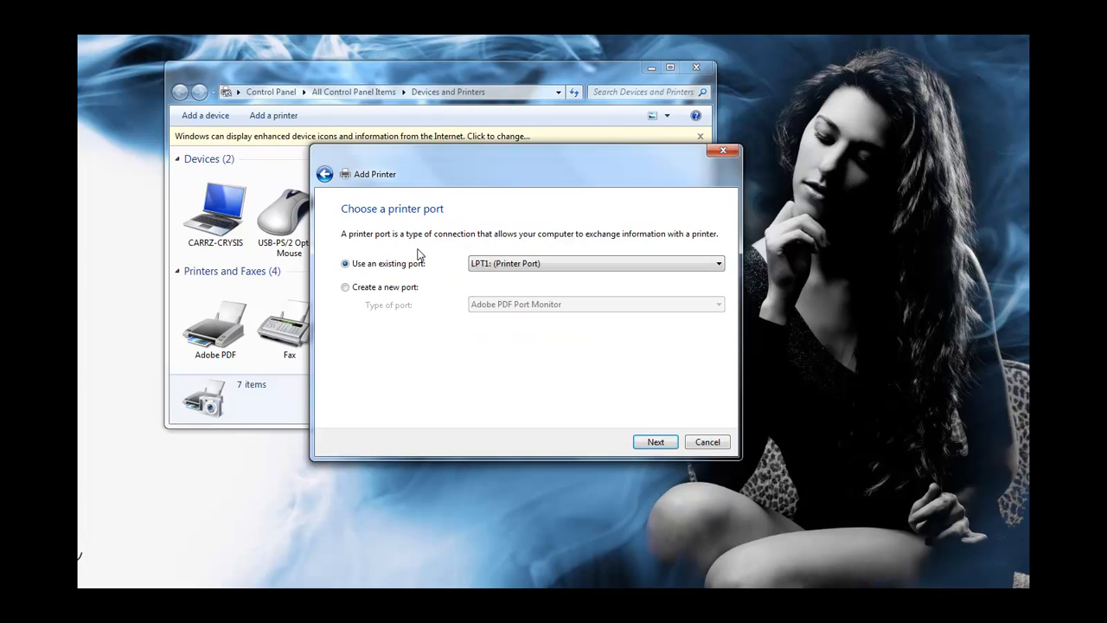
left_click(346, 287)
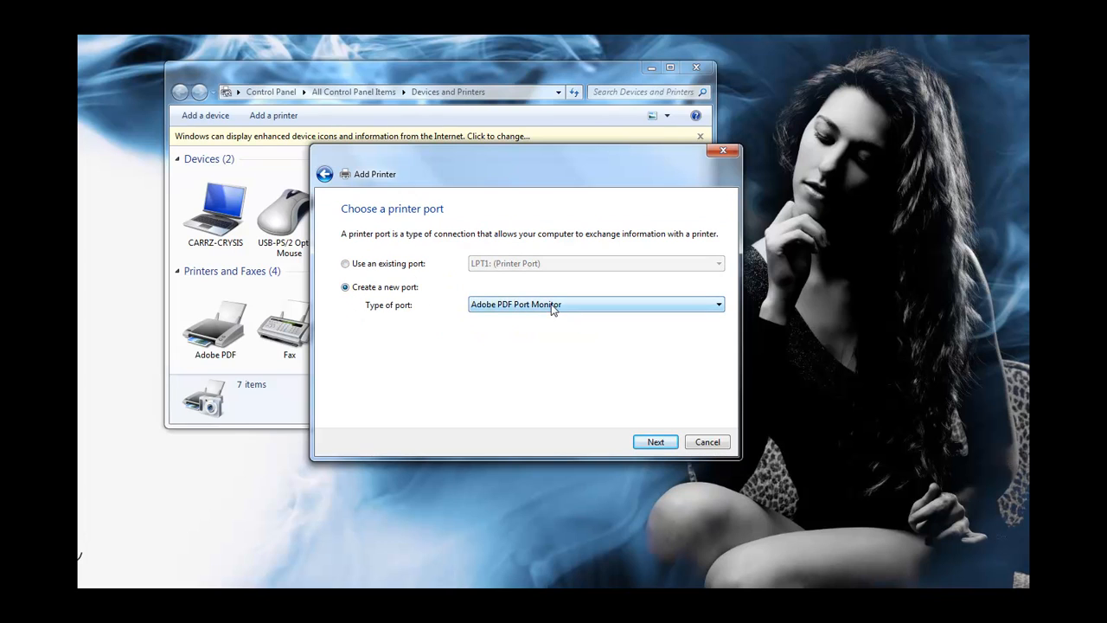
left_click(595, 304)
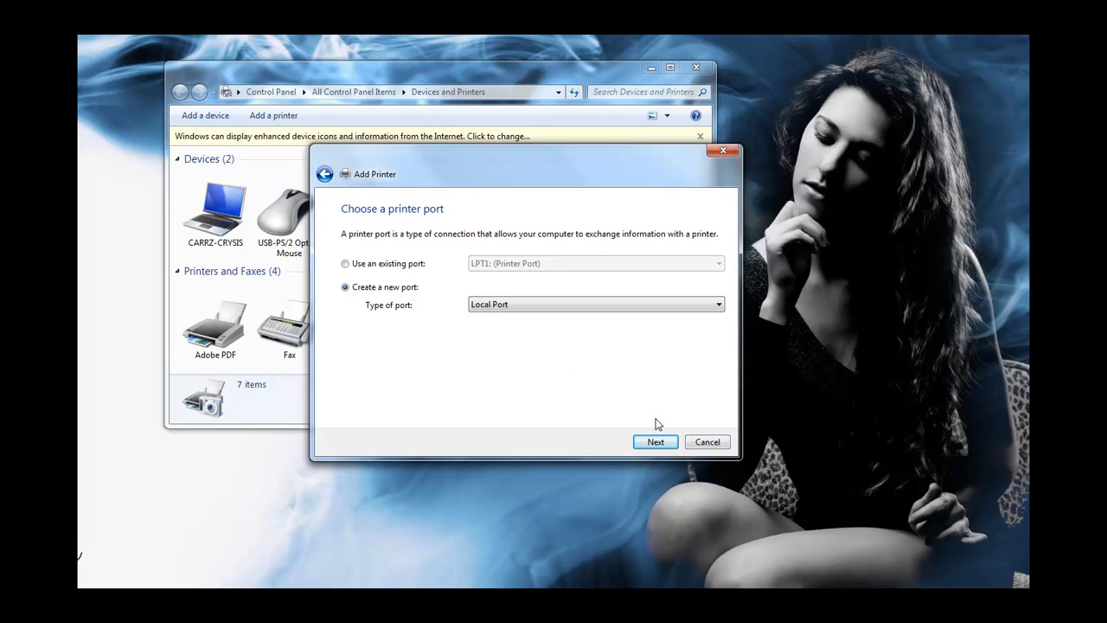
left_click(654, 442)
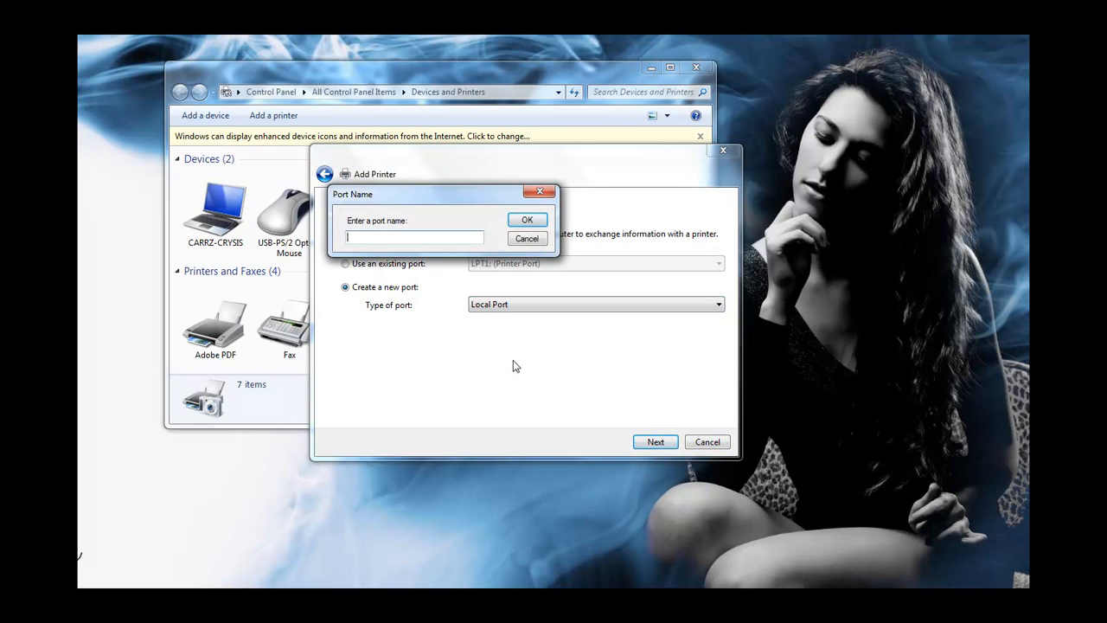
- Name the new port \\carrz-server\ plus the Epson share name, correcting a typo, and confirm it
type("\\\\carrz-server")
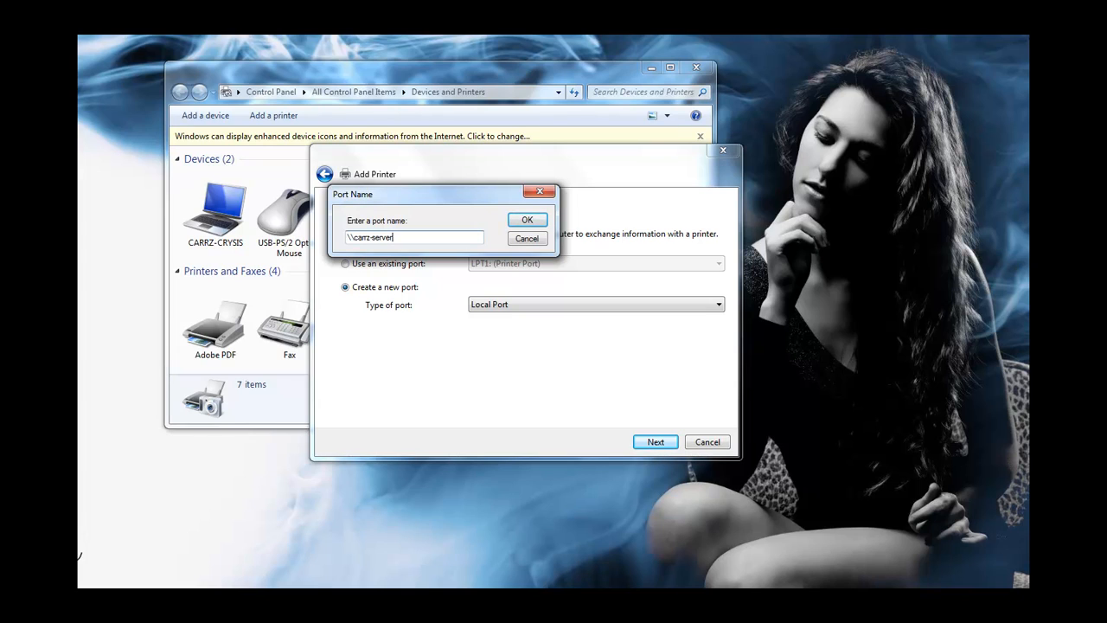
type("\\")
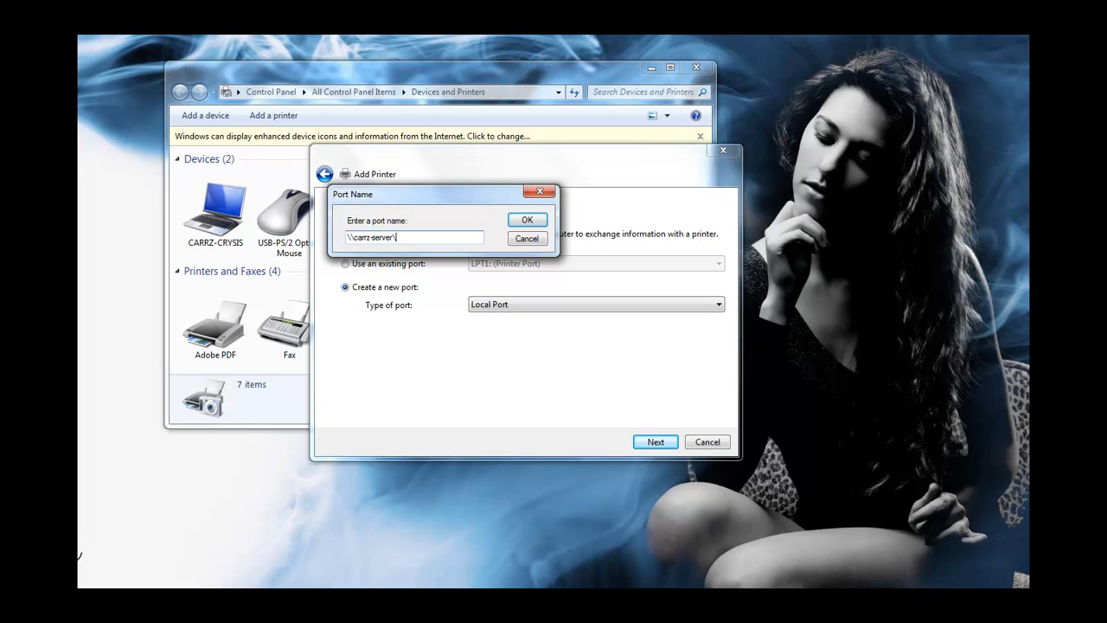
type("EPSONS")
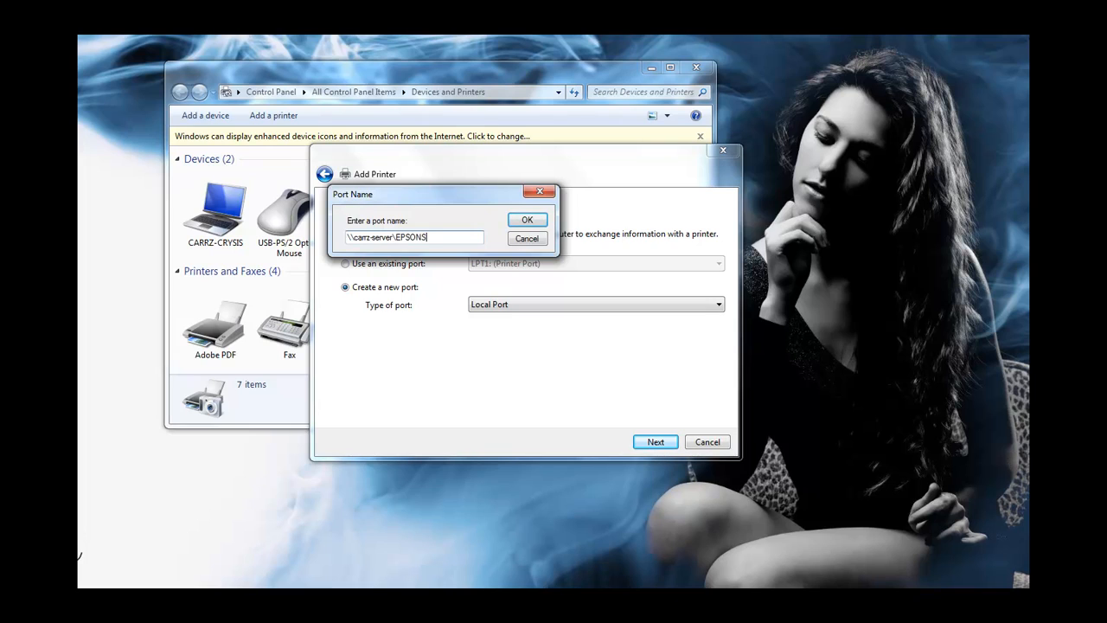
type("ty")
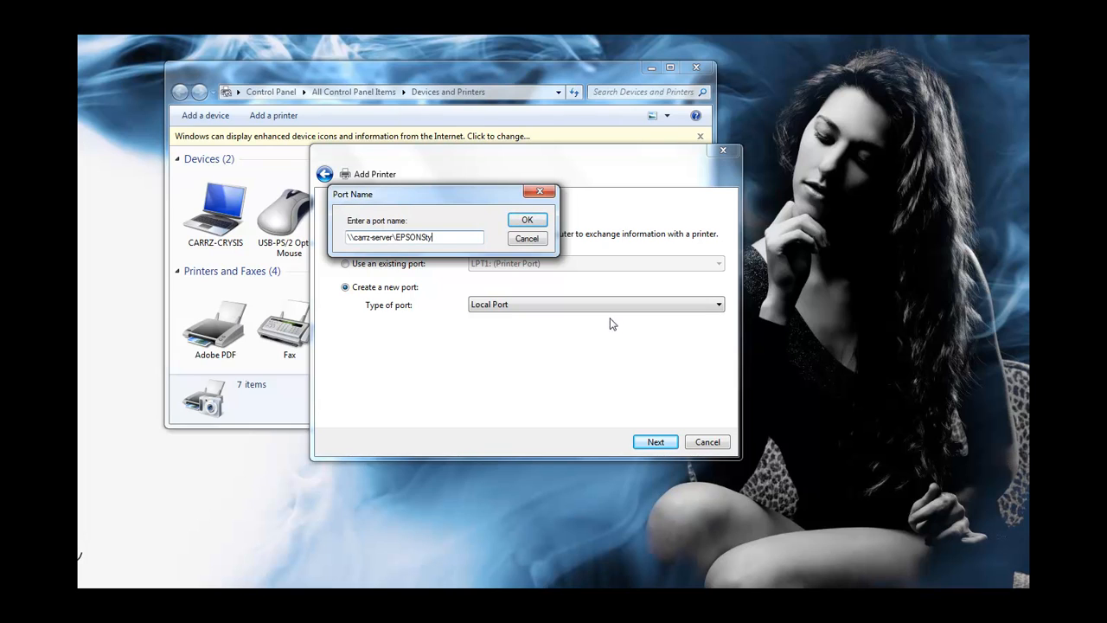
double_click(415, 235)
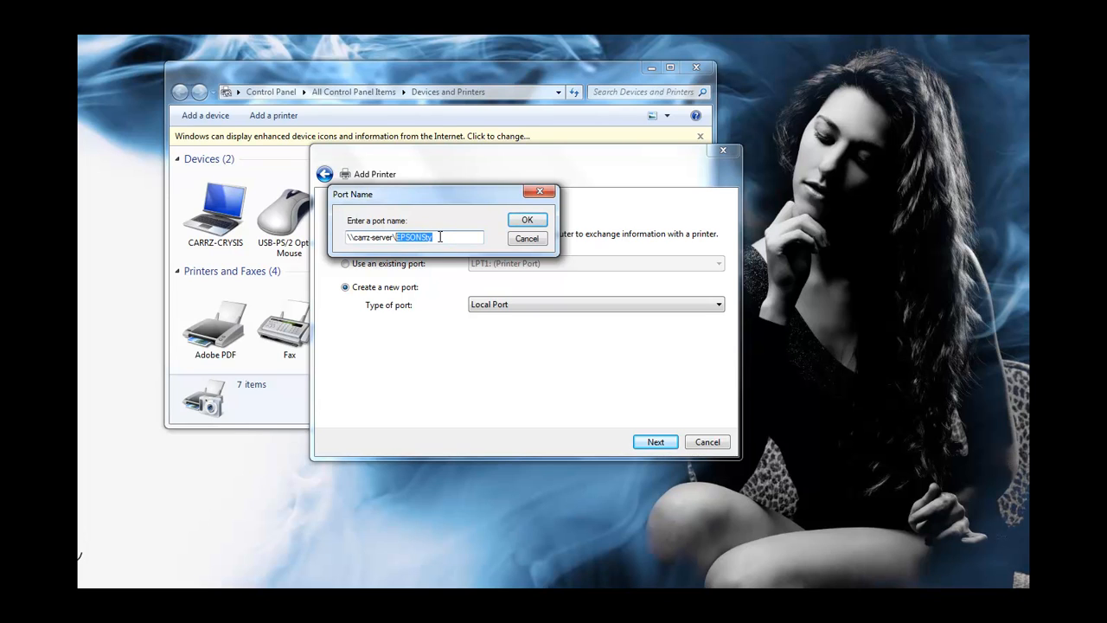
left_click(526, 218)
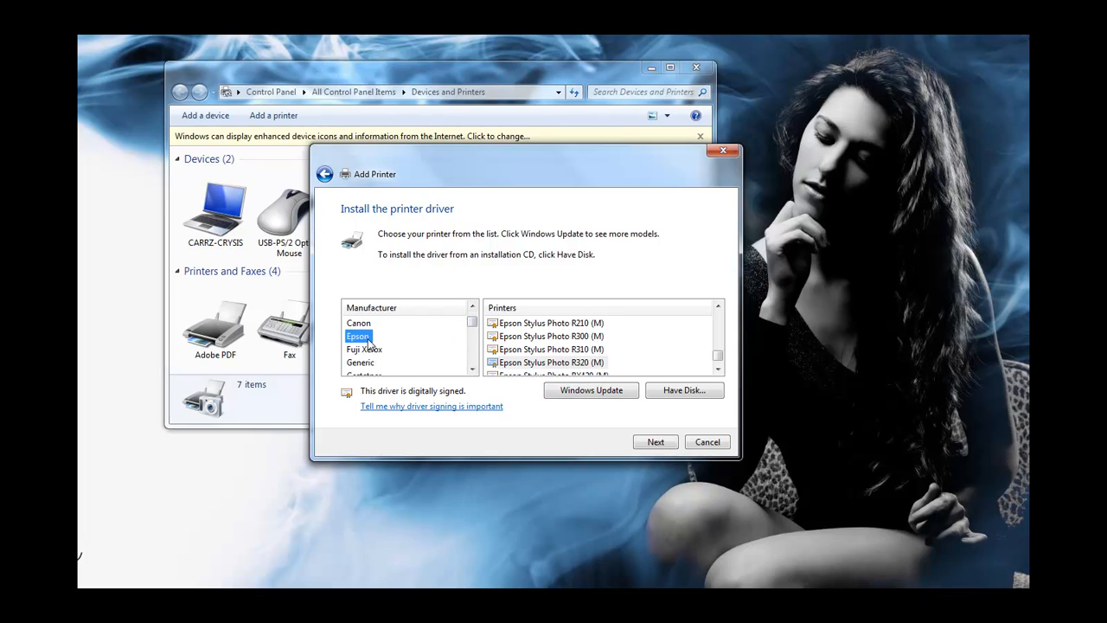
mouse_move(630, 357)
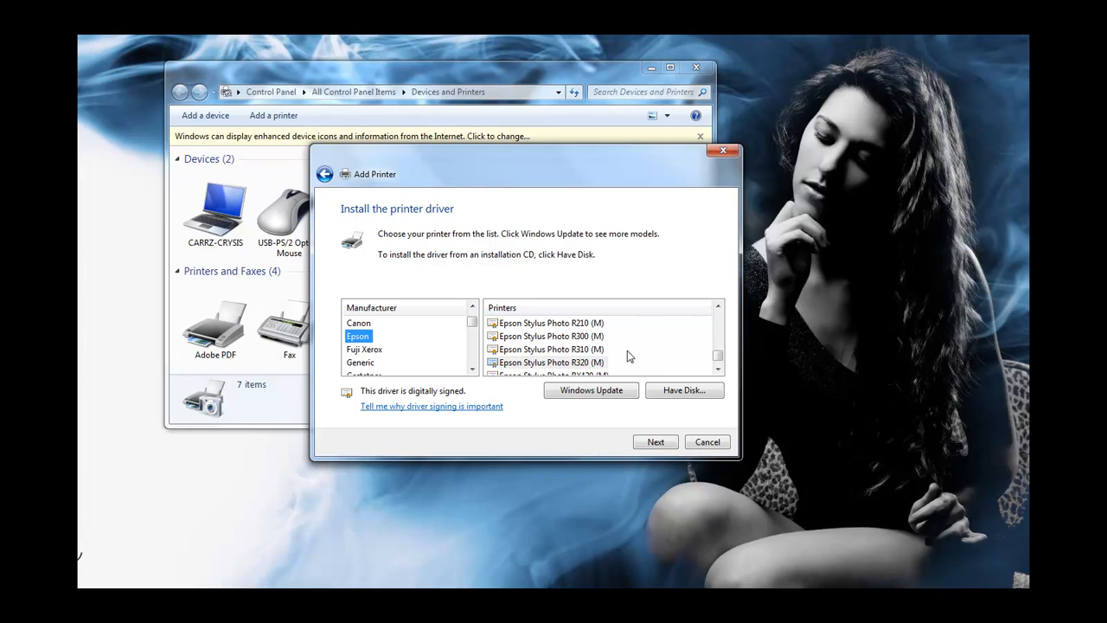
mouse_move(547, 370)
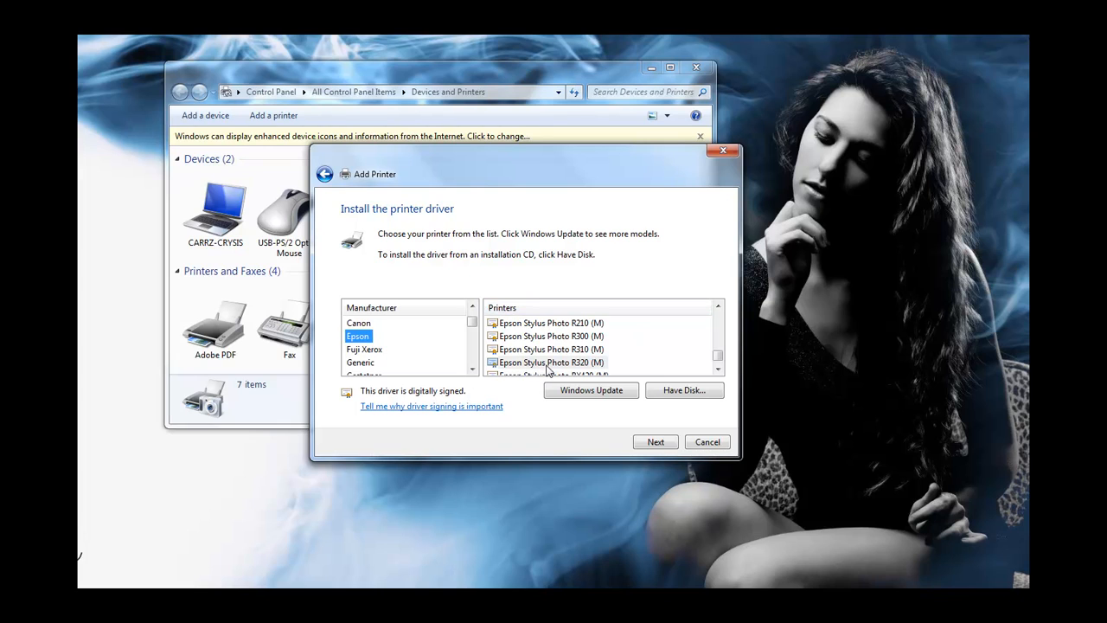
- Choose the Epson Stylus Photo R320 driver and keep the currently installed driver
left_click(551, 364)
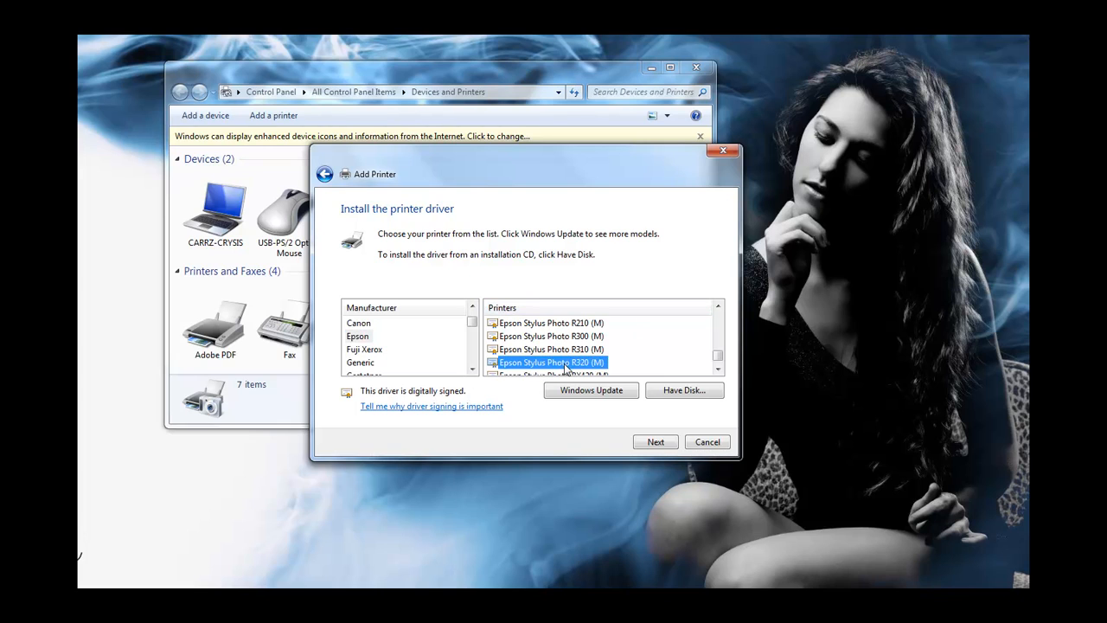
mouse_move(685, 346)
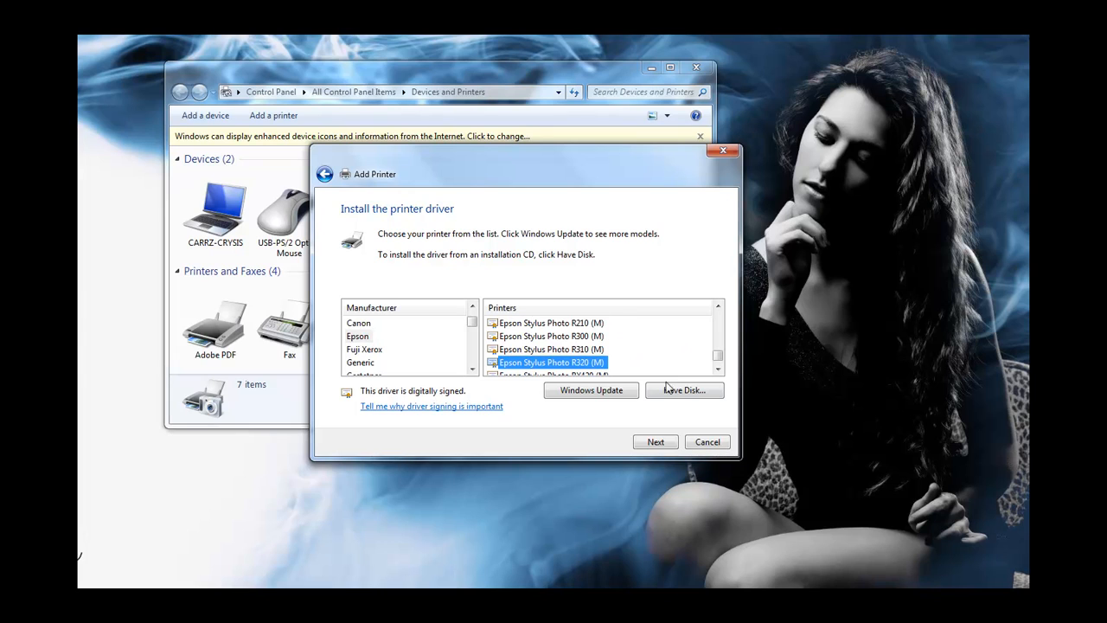
left_click(654, 441)
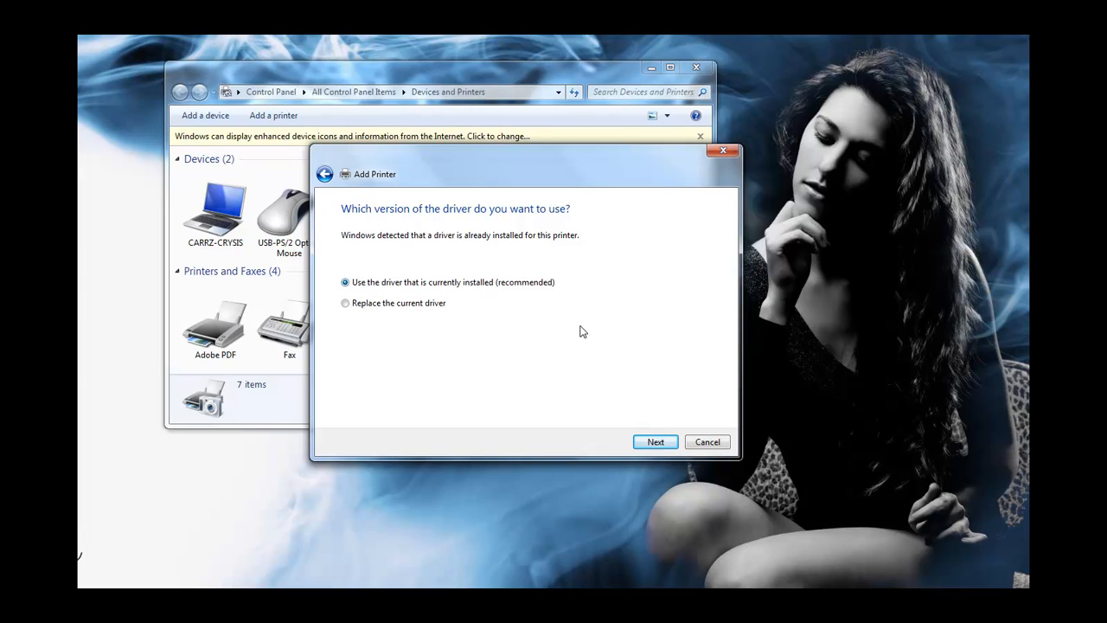
left_click(654, 441)
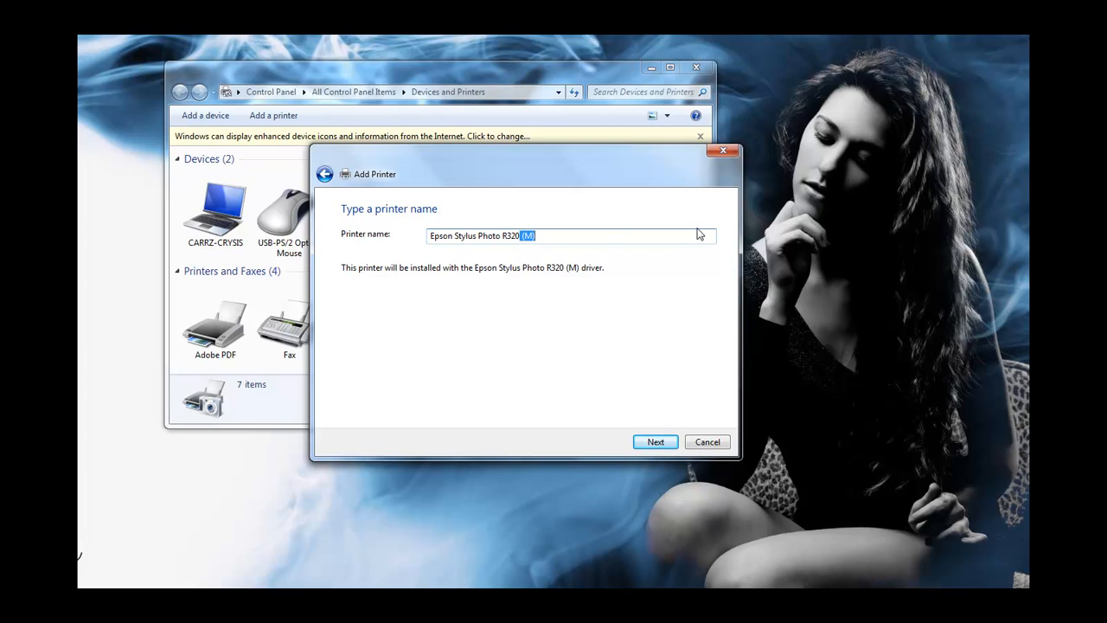
- Name the printer EpsonR320, keep sharing enabled and finish so it appears in the list
double_click(477, 235)
type("EpsonR320")
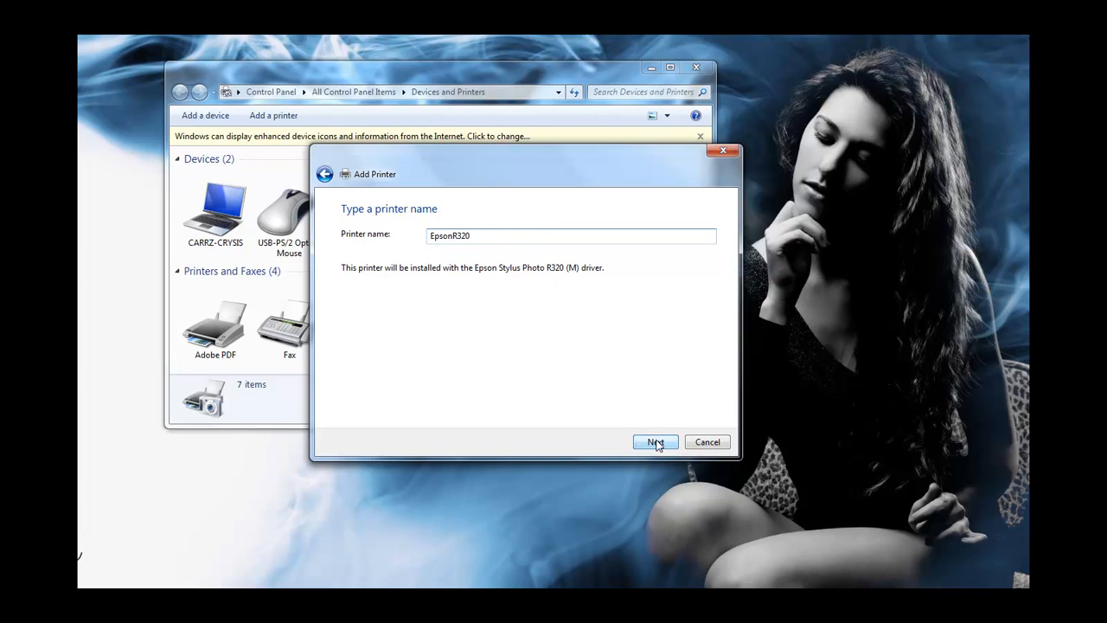
left_click(654, 443)
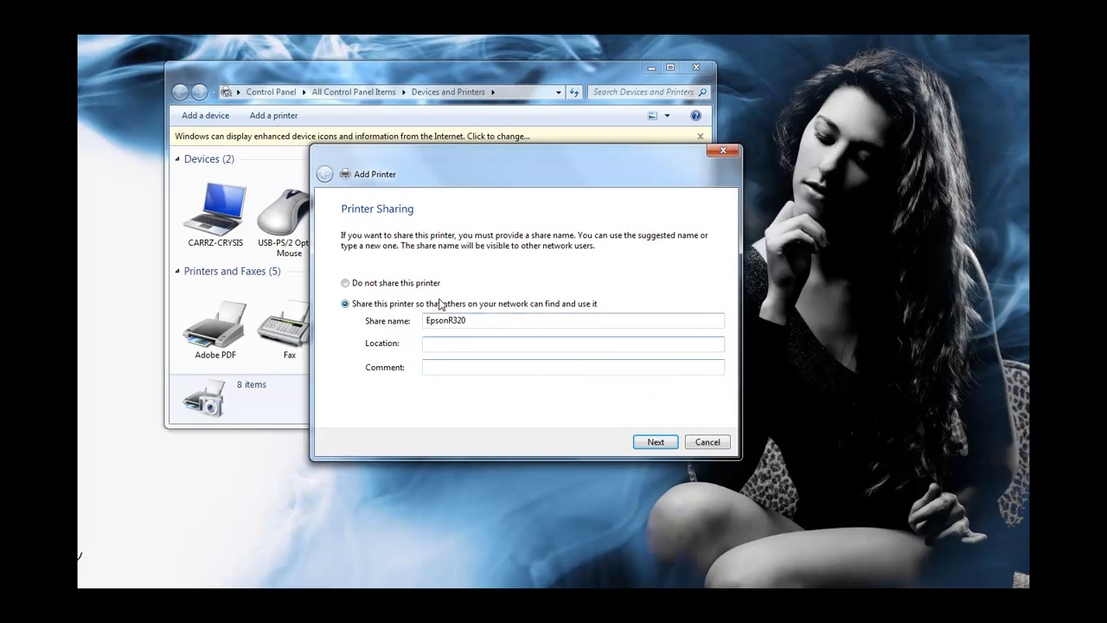
left_click(654, 443)
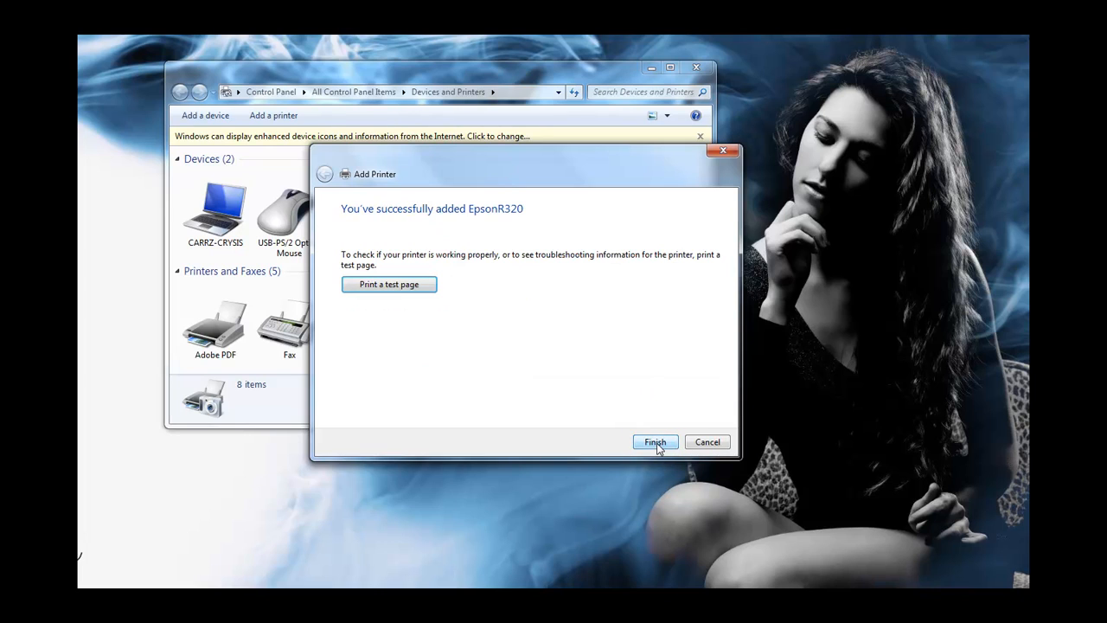
mouse_move(678, 453)
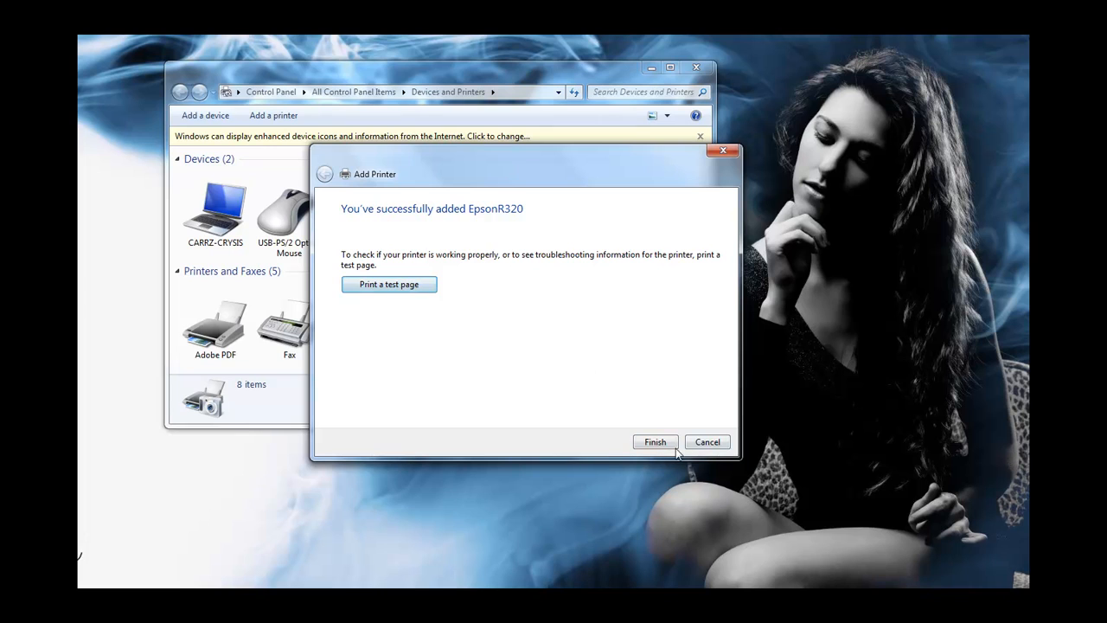
left_click(654, 443)
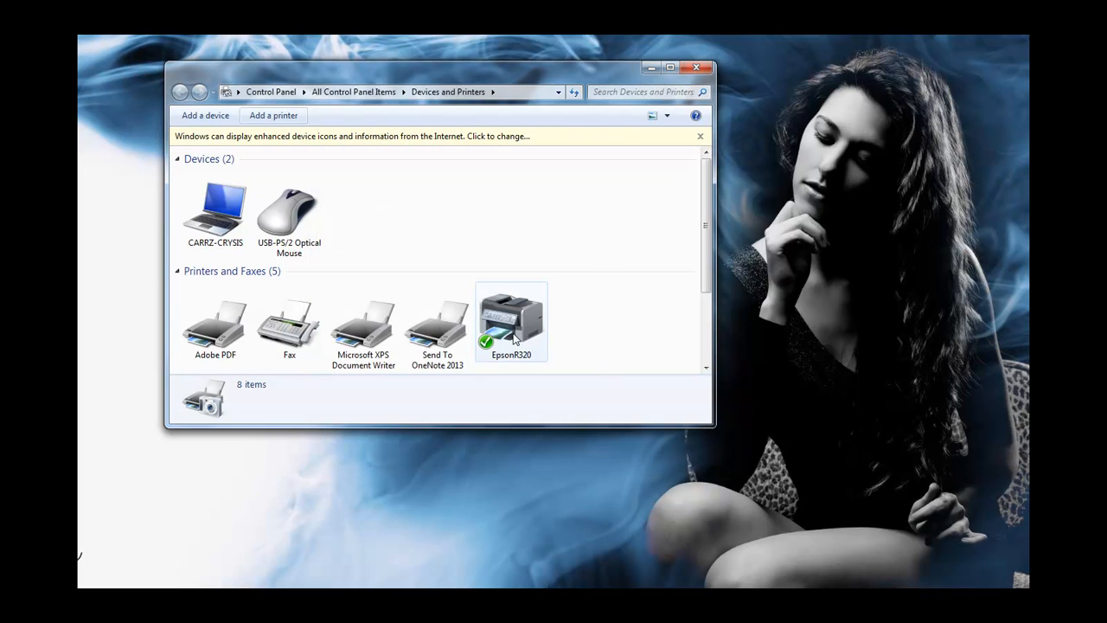